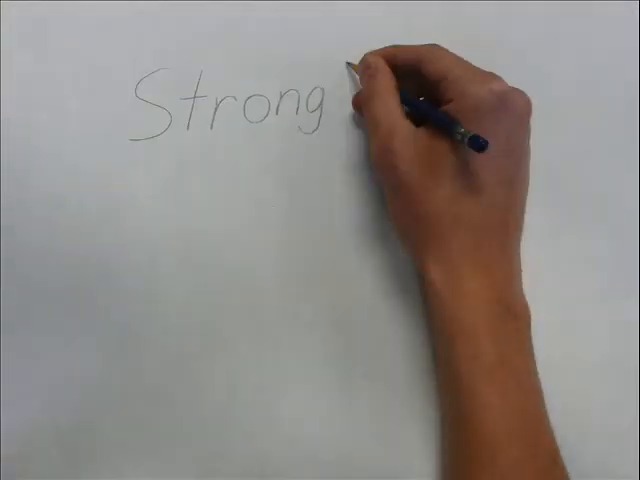
type("block:")
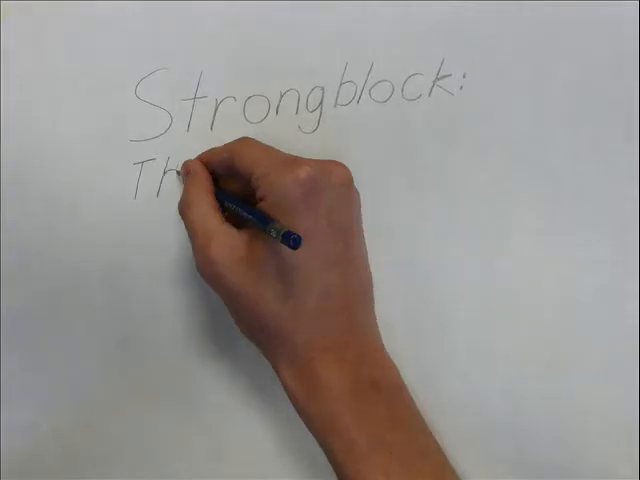
type("The Mario")
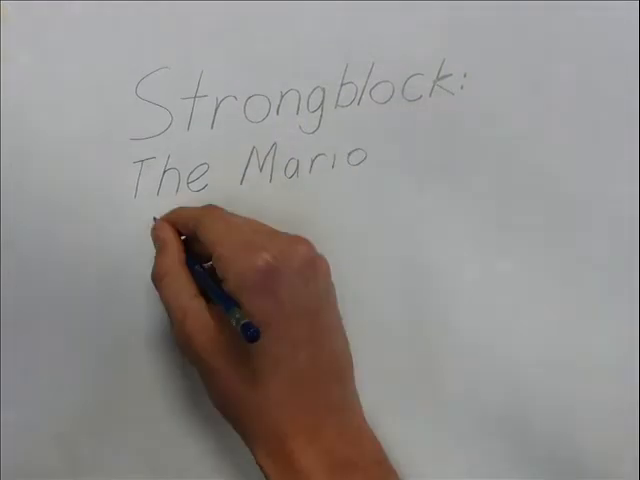